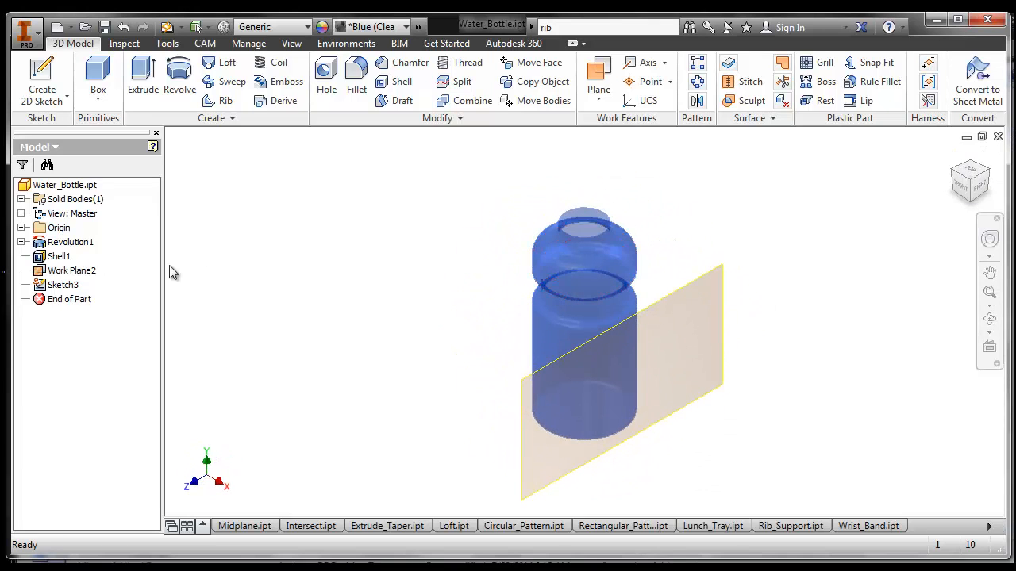
Step: Inspect the Revolution1, Shell1 and Work Plane2 features in the model browser
click(70, 241)
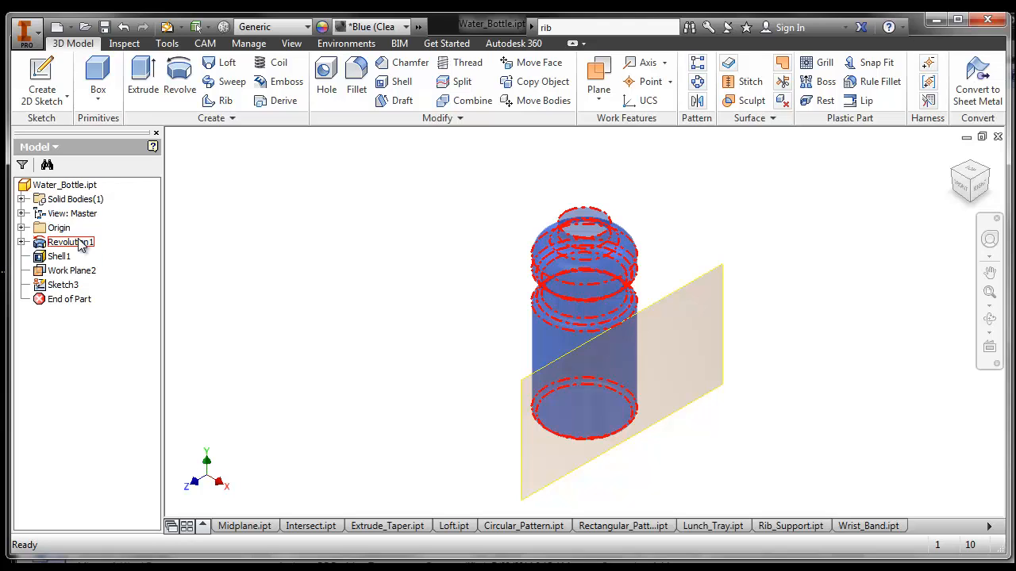
click(60, 255)
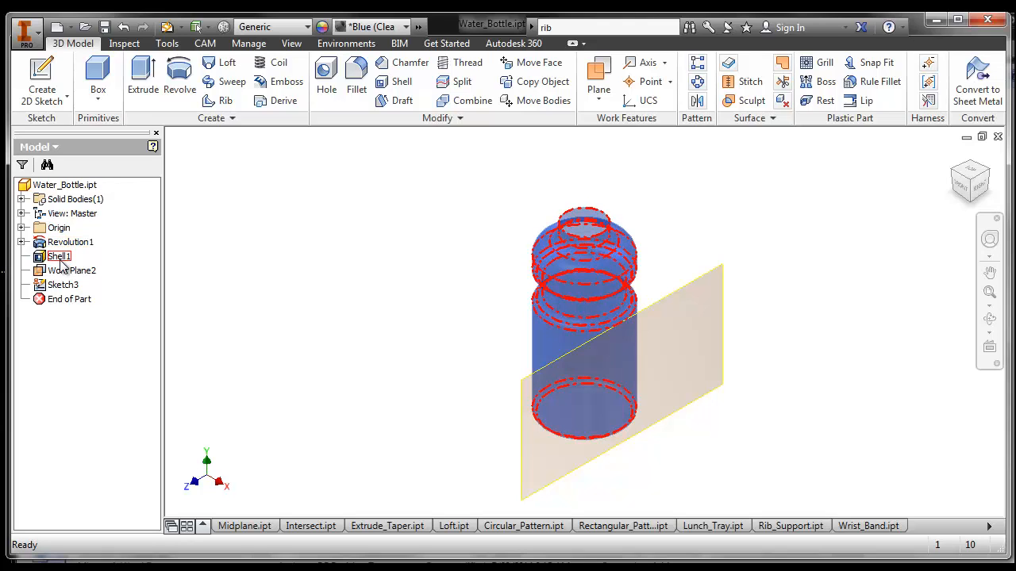
click(73, 270)
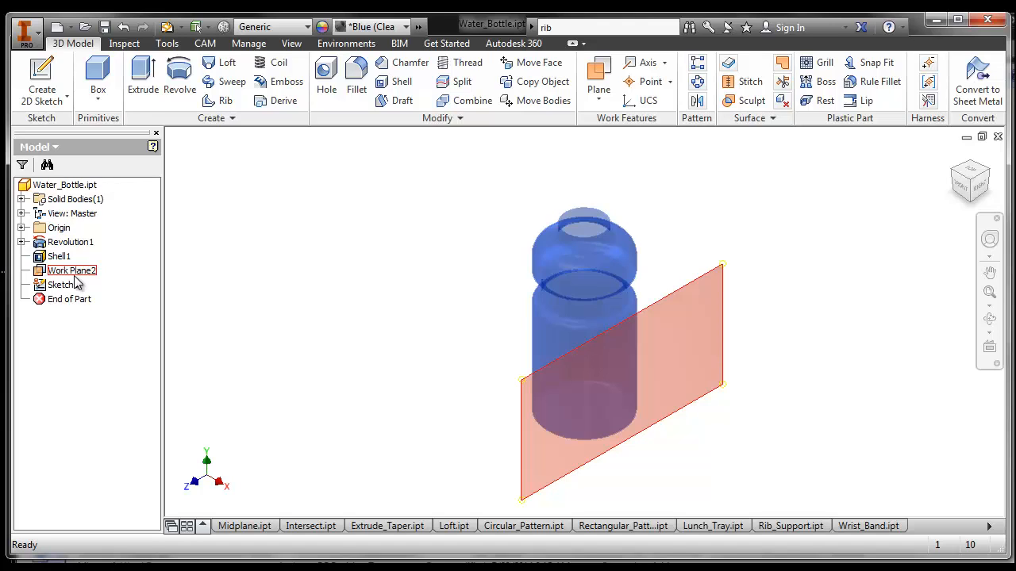
click(64, 285)
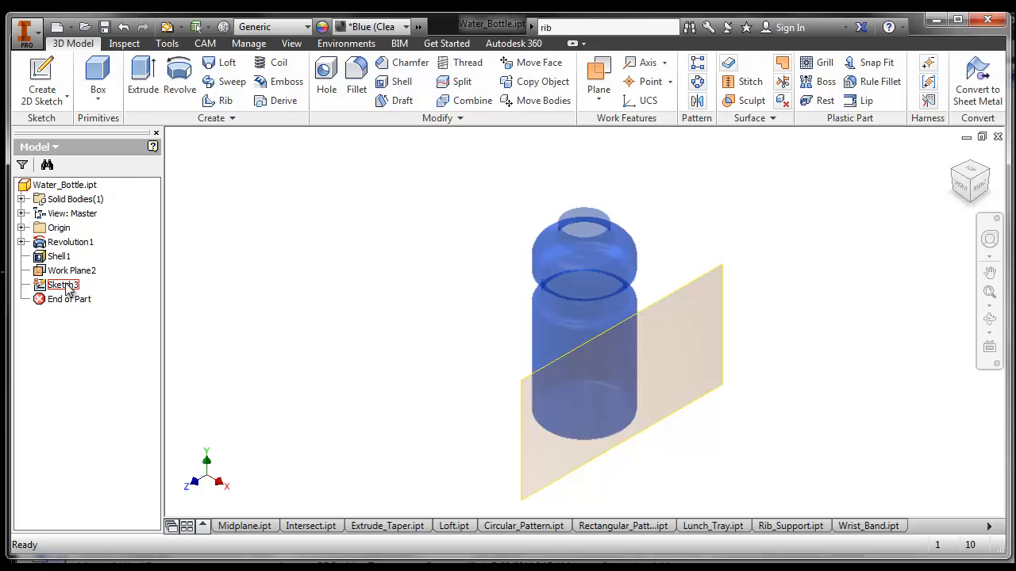
Step: Reopen Sketch3 for editing from its browser context menu
right_click(62, 286)
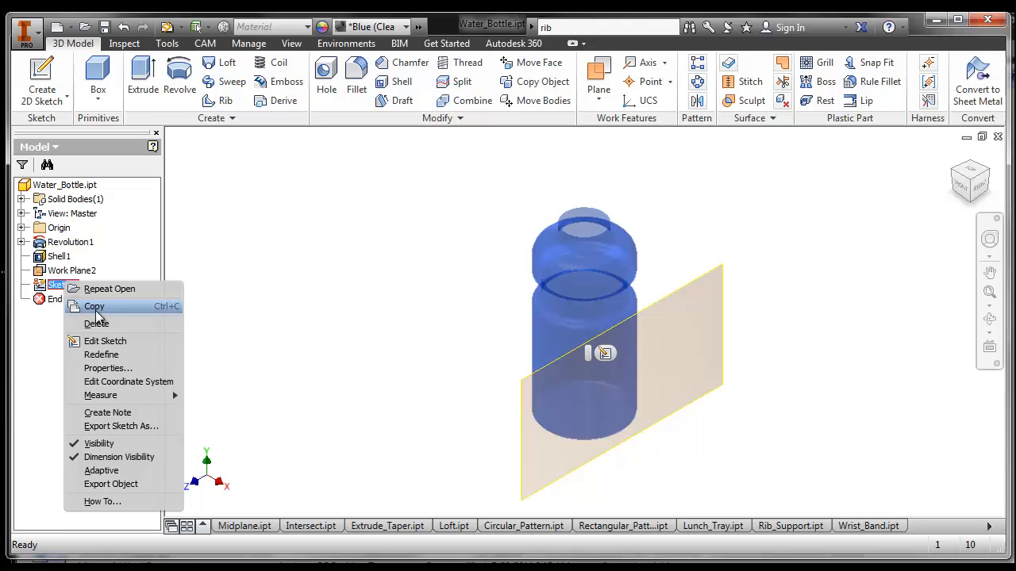
click(105, 339)
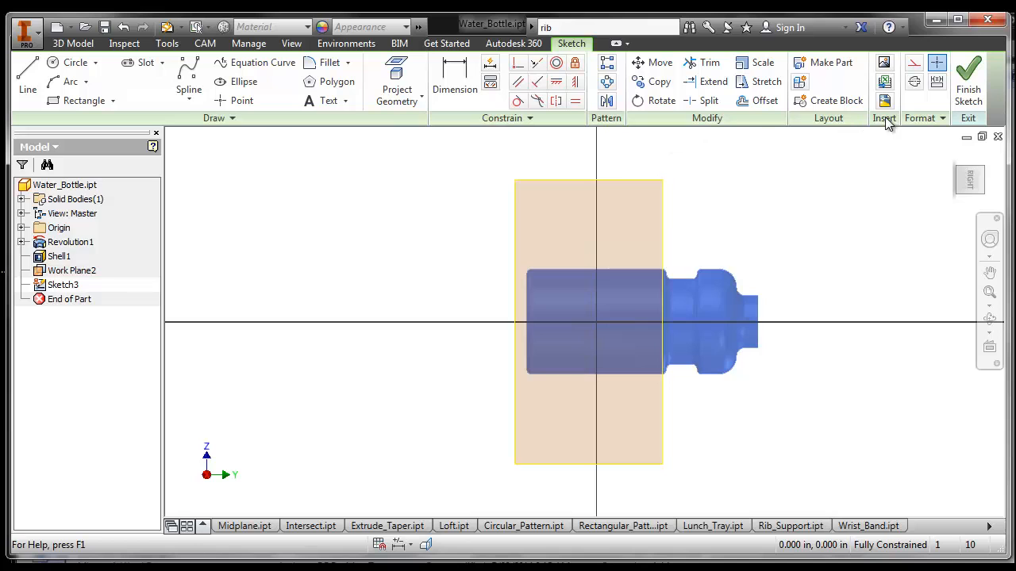
Step: Start inserting the Caz Logo.JPG image into Sketch3
click(884, 63)
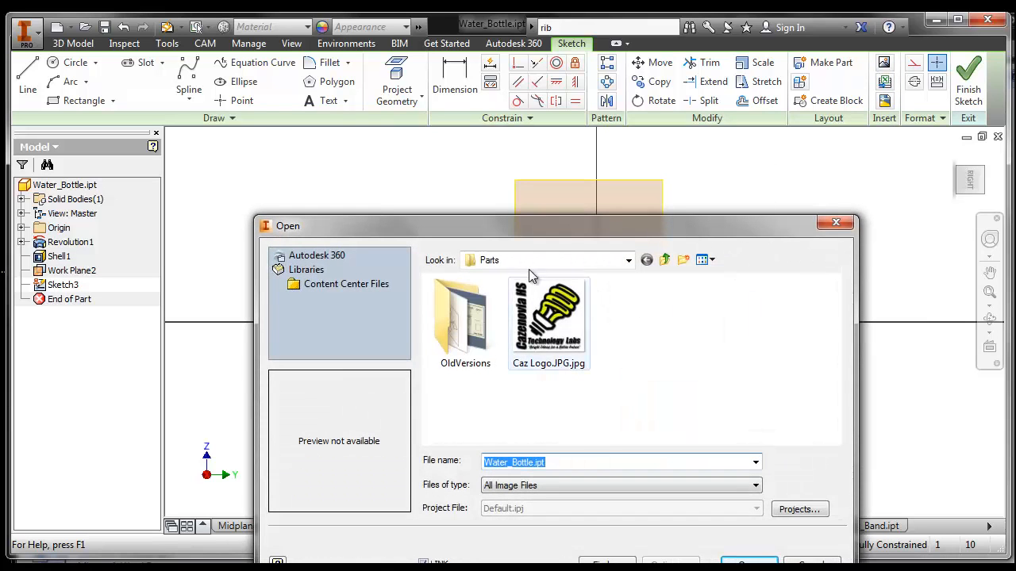
mouse_move(543, 362)
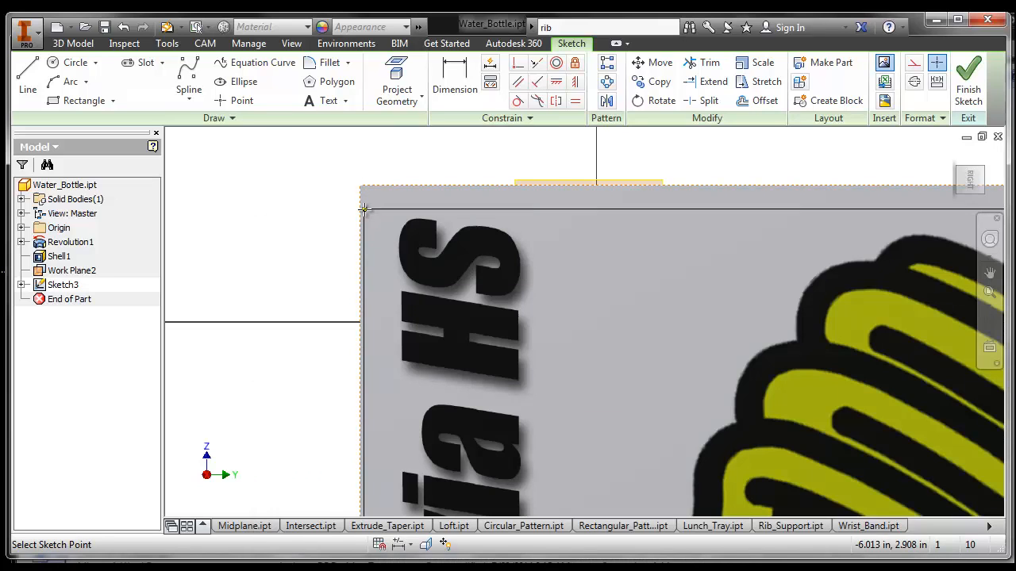
mouse_move(362, 214)
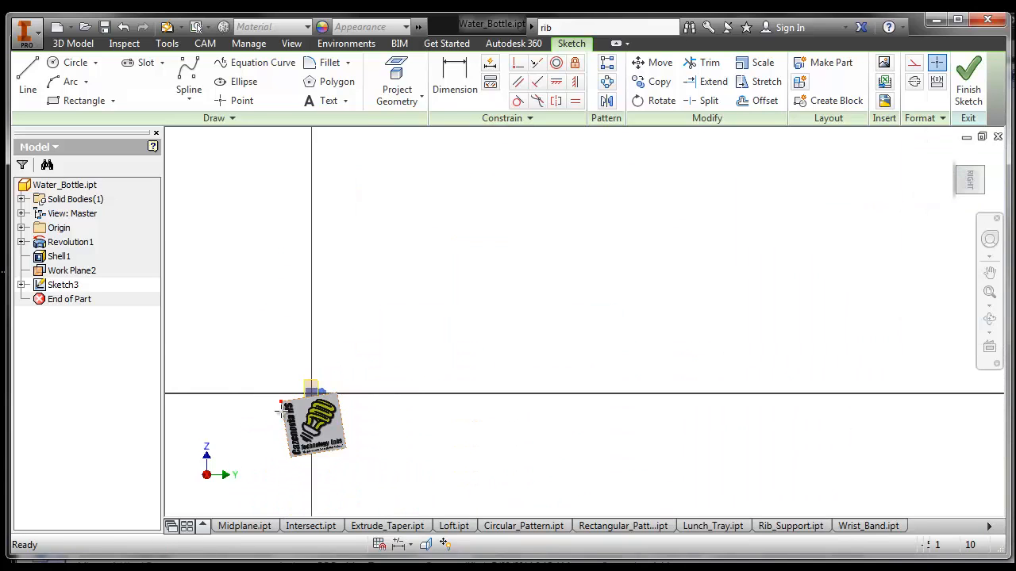
Step: Move the logo onto the work plane, enlarge it over the bottle body and finish the sketch
drag(310, 420, 303, 468)
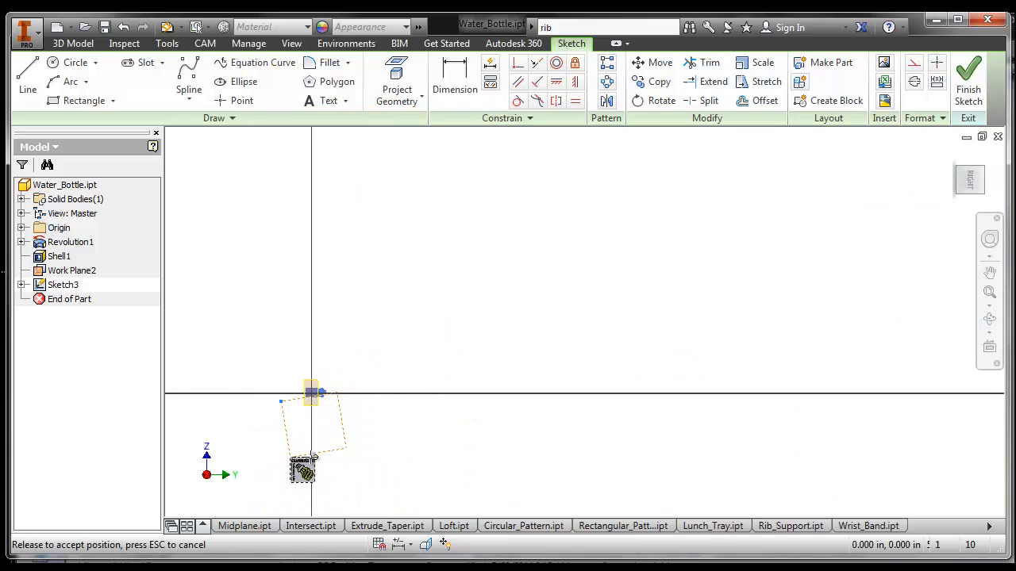
drag(315, 393, 320, 334)
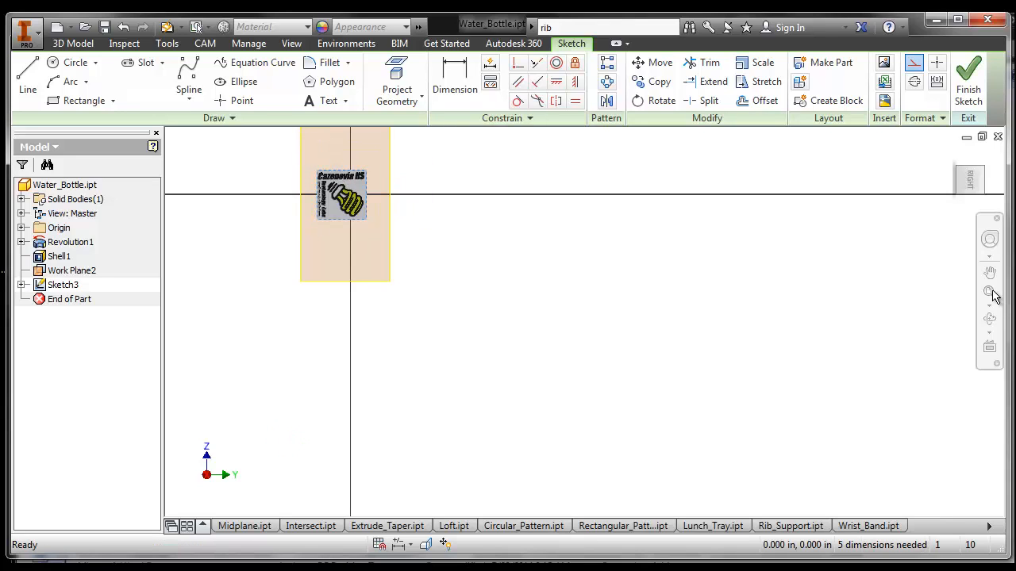
click(991, 295)
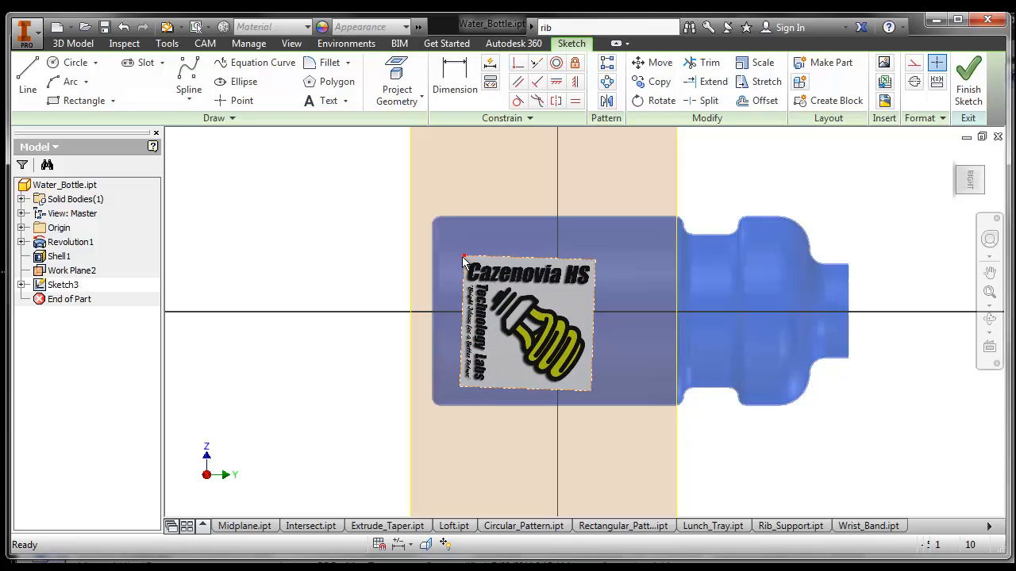
drag(464, 261, 458, 255)
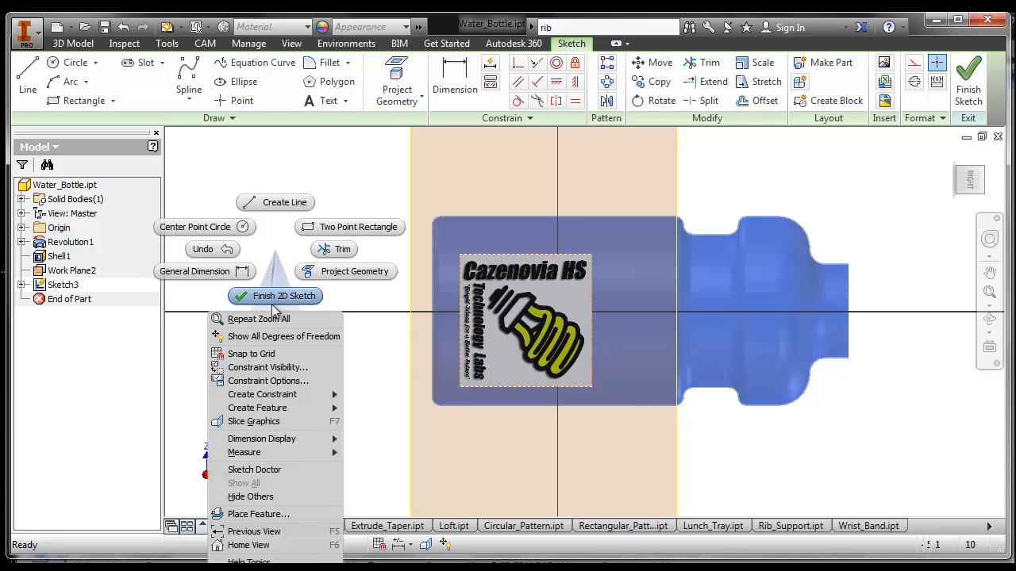
click(282, 295)
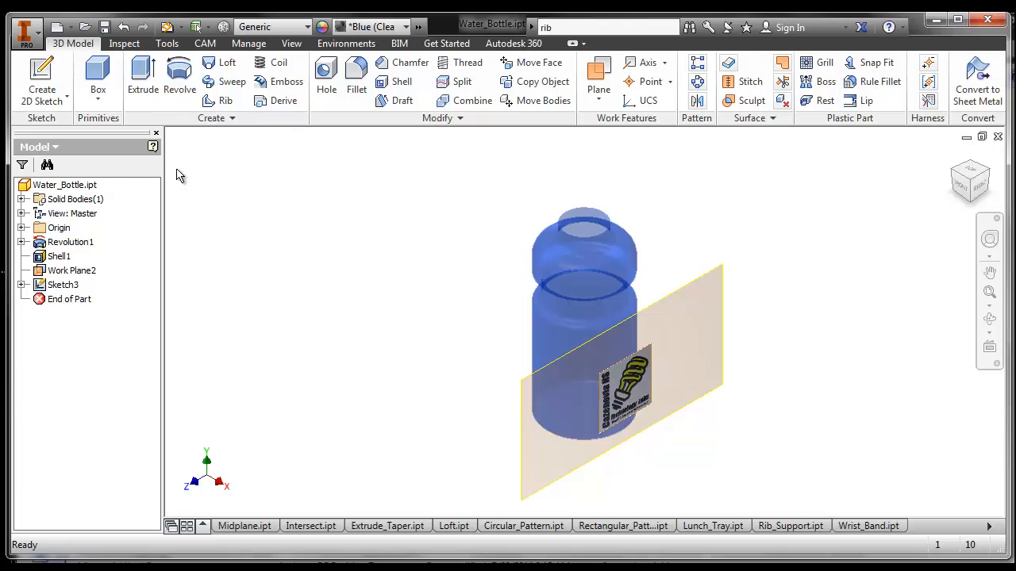
Step: Start a Decal feature from the Plastic Part panel
click(231, 118)
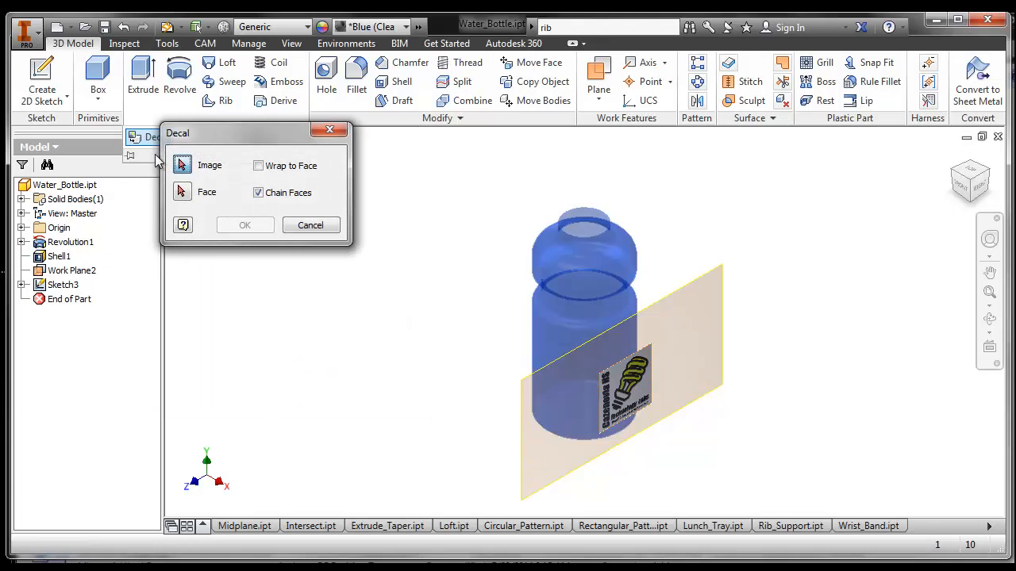
Step: Pick the logo image and the bottle face for the decal with Wrap to Face enabled
click(627, 385)
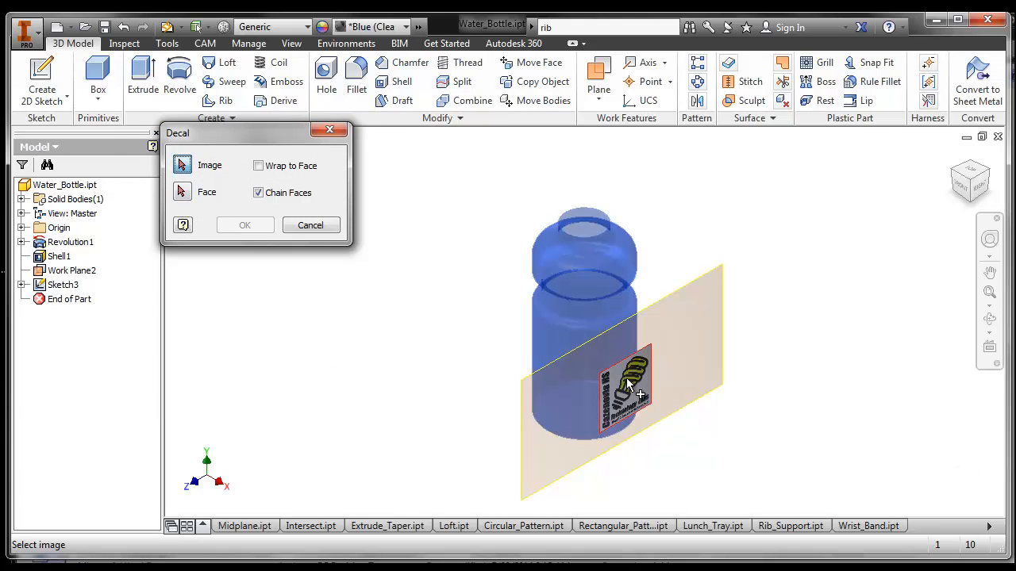
click(181, 192)
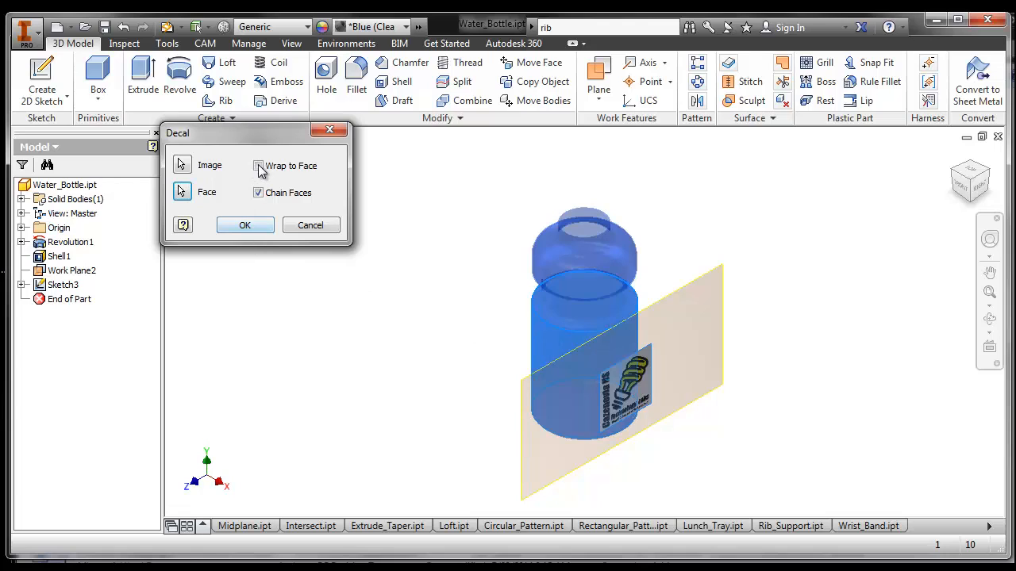
click(245, 225)
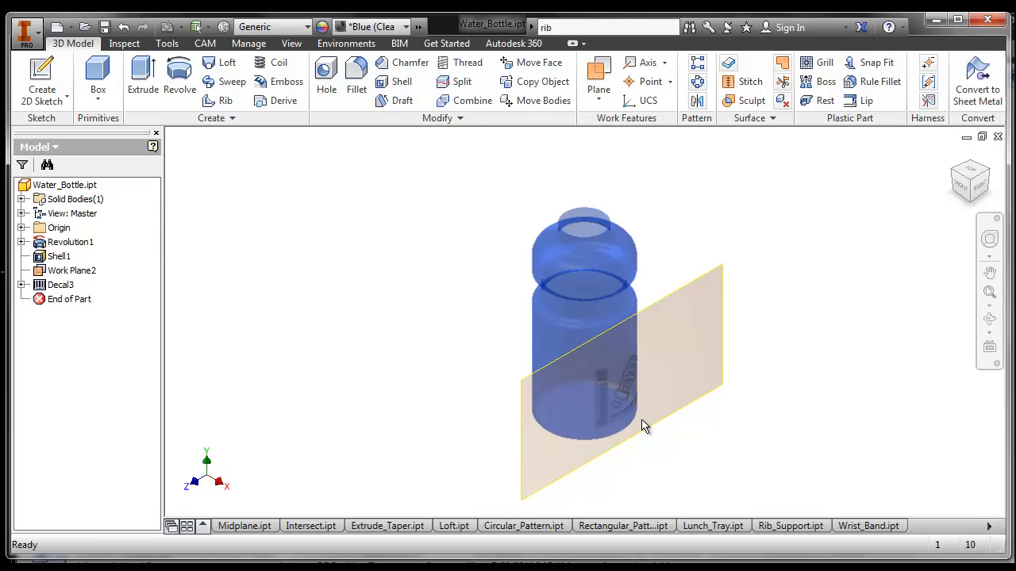
Step: Turn off Work Plane2 visibility so the wrapped logo shows on the bottle
right_click(643, 425)
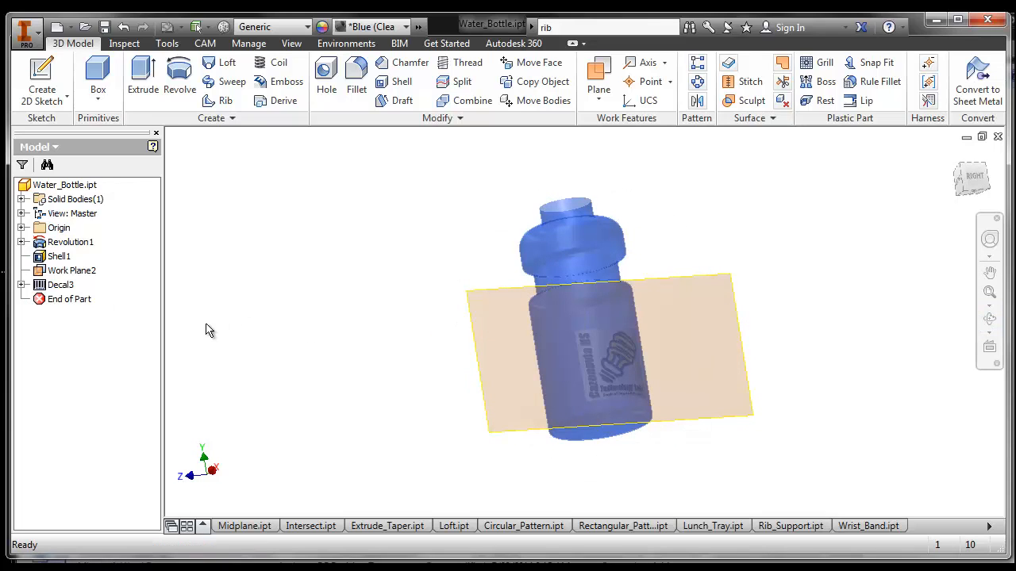
mouse_move(527, 353)
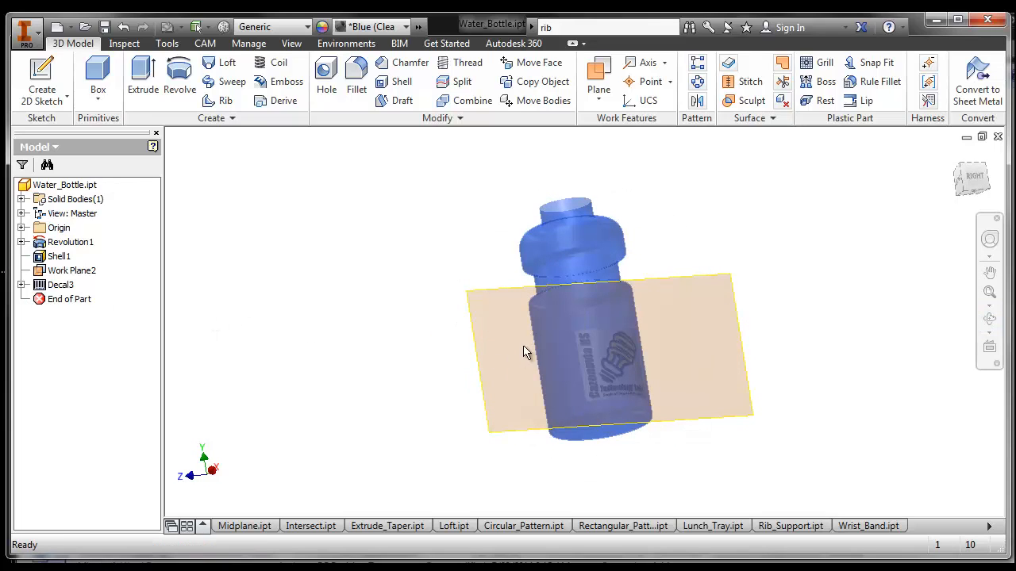
click(72, 270)
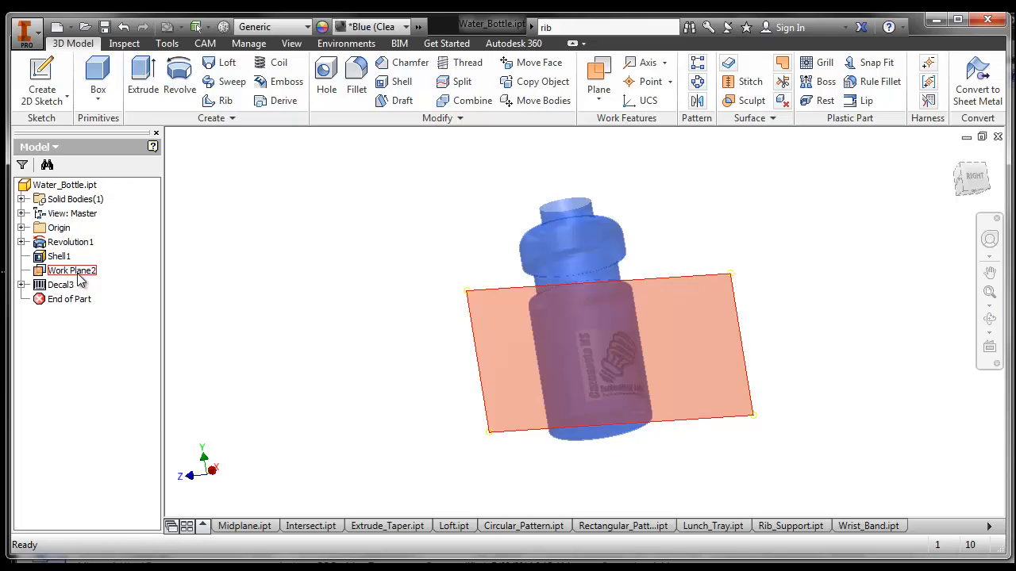
right_click(71, 270)
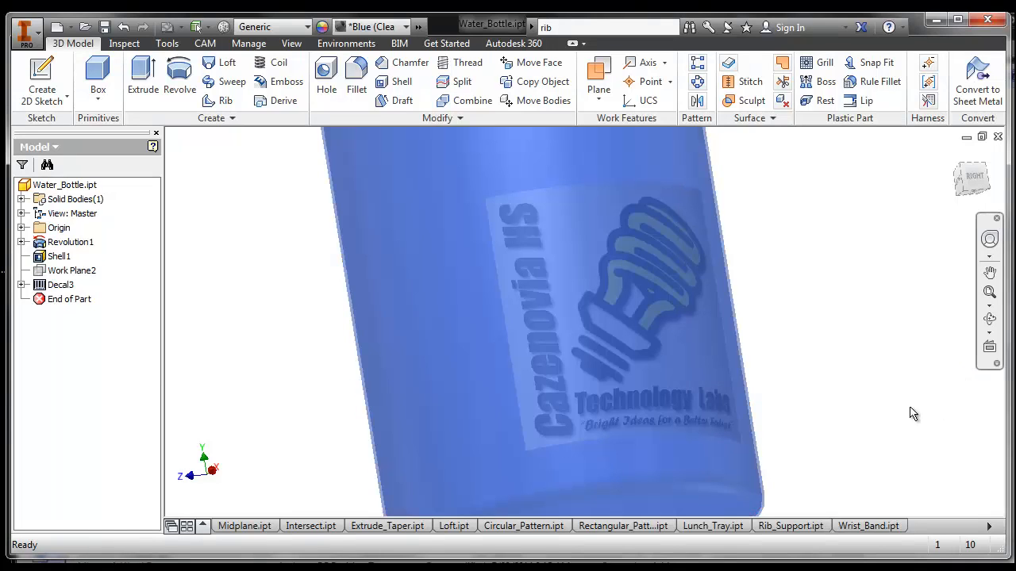
mouse_move(921, 403)
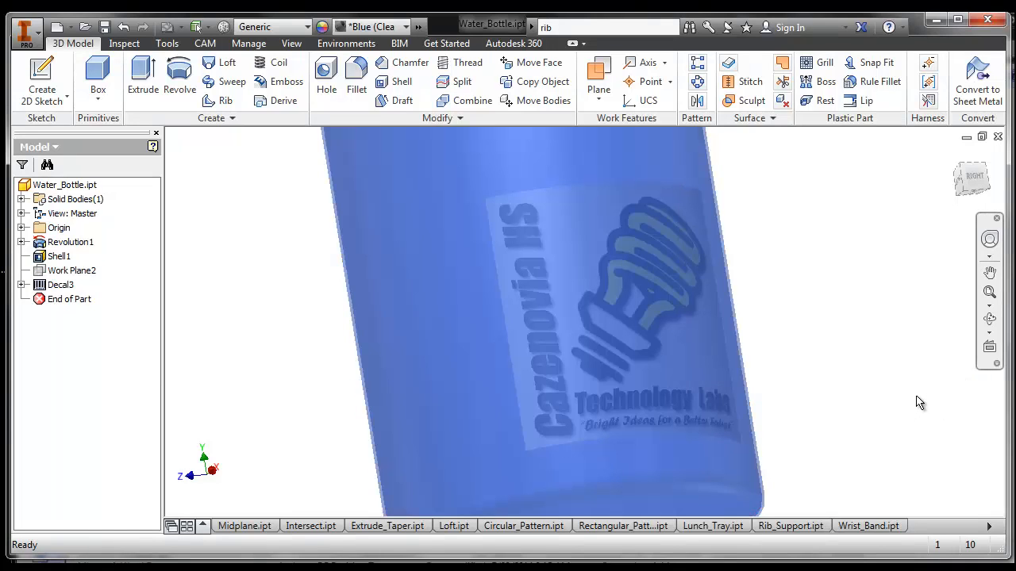